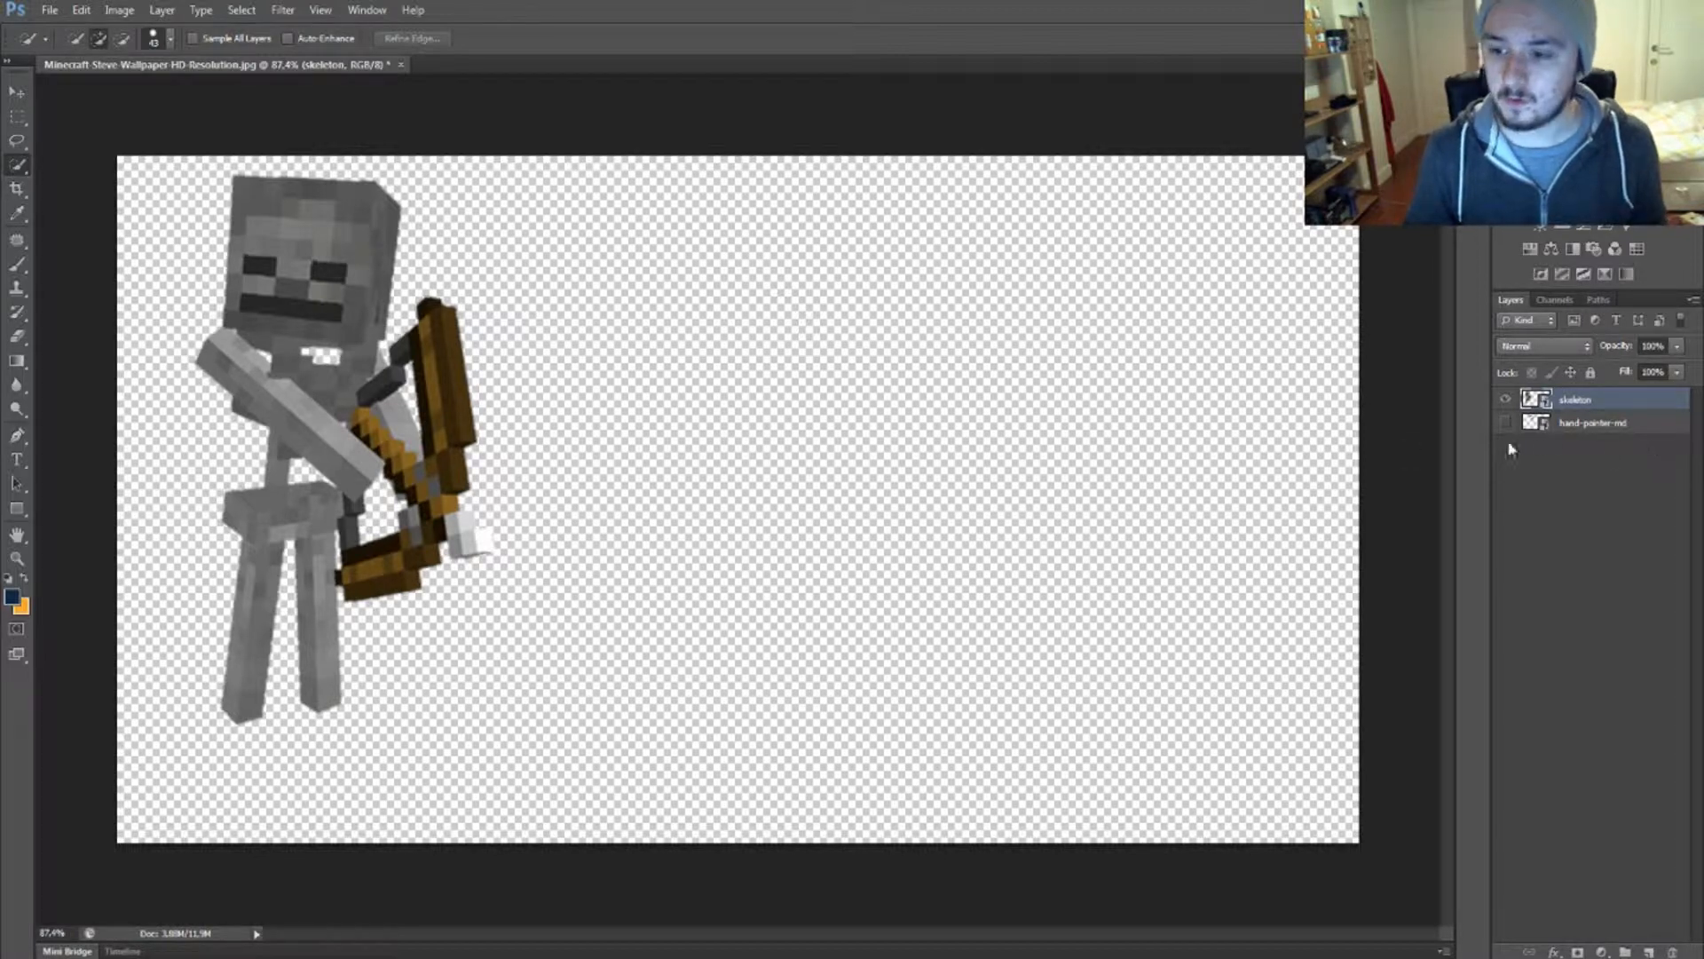
Step: Select the whole canvas (Select > All) and make the skeleton layer active
{"action": "left_click", "coordinate": [1592, 423]}
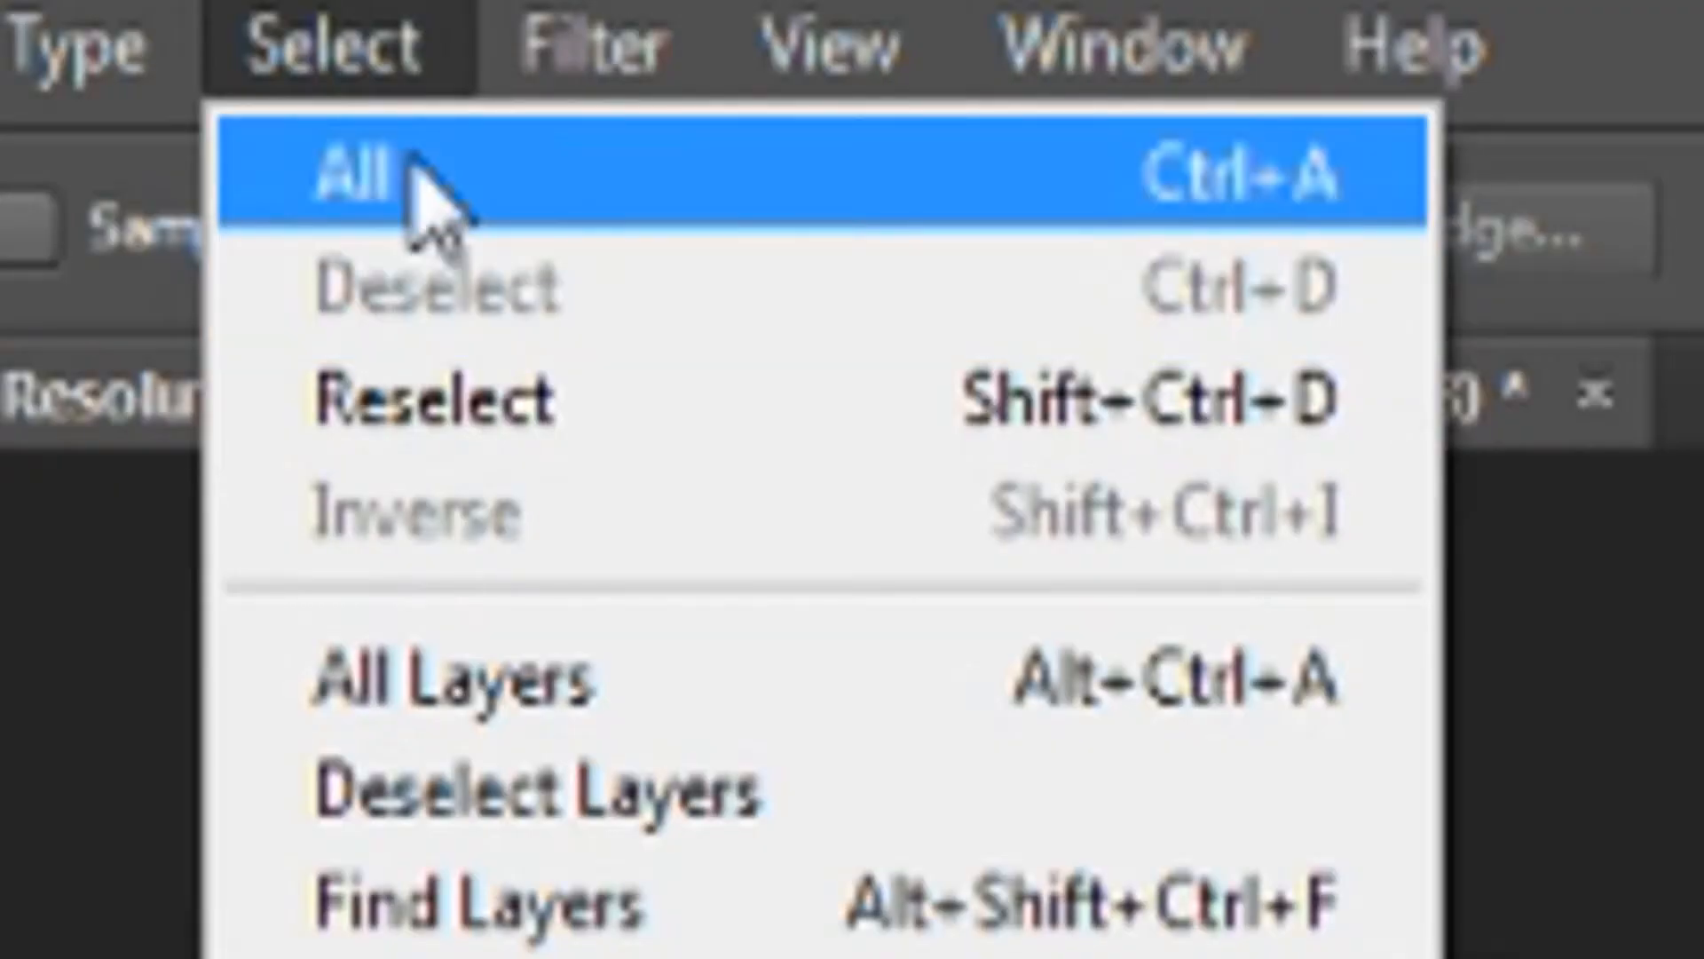
{"action": "left_click", "coordinate": [370, 174]}
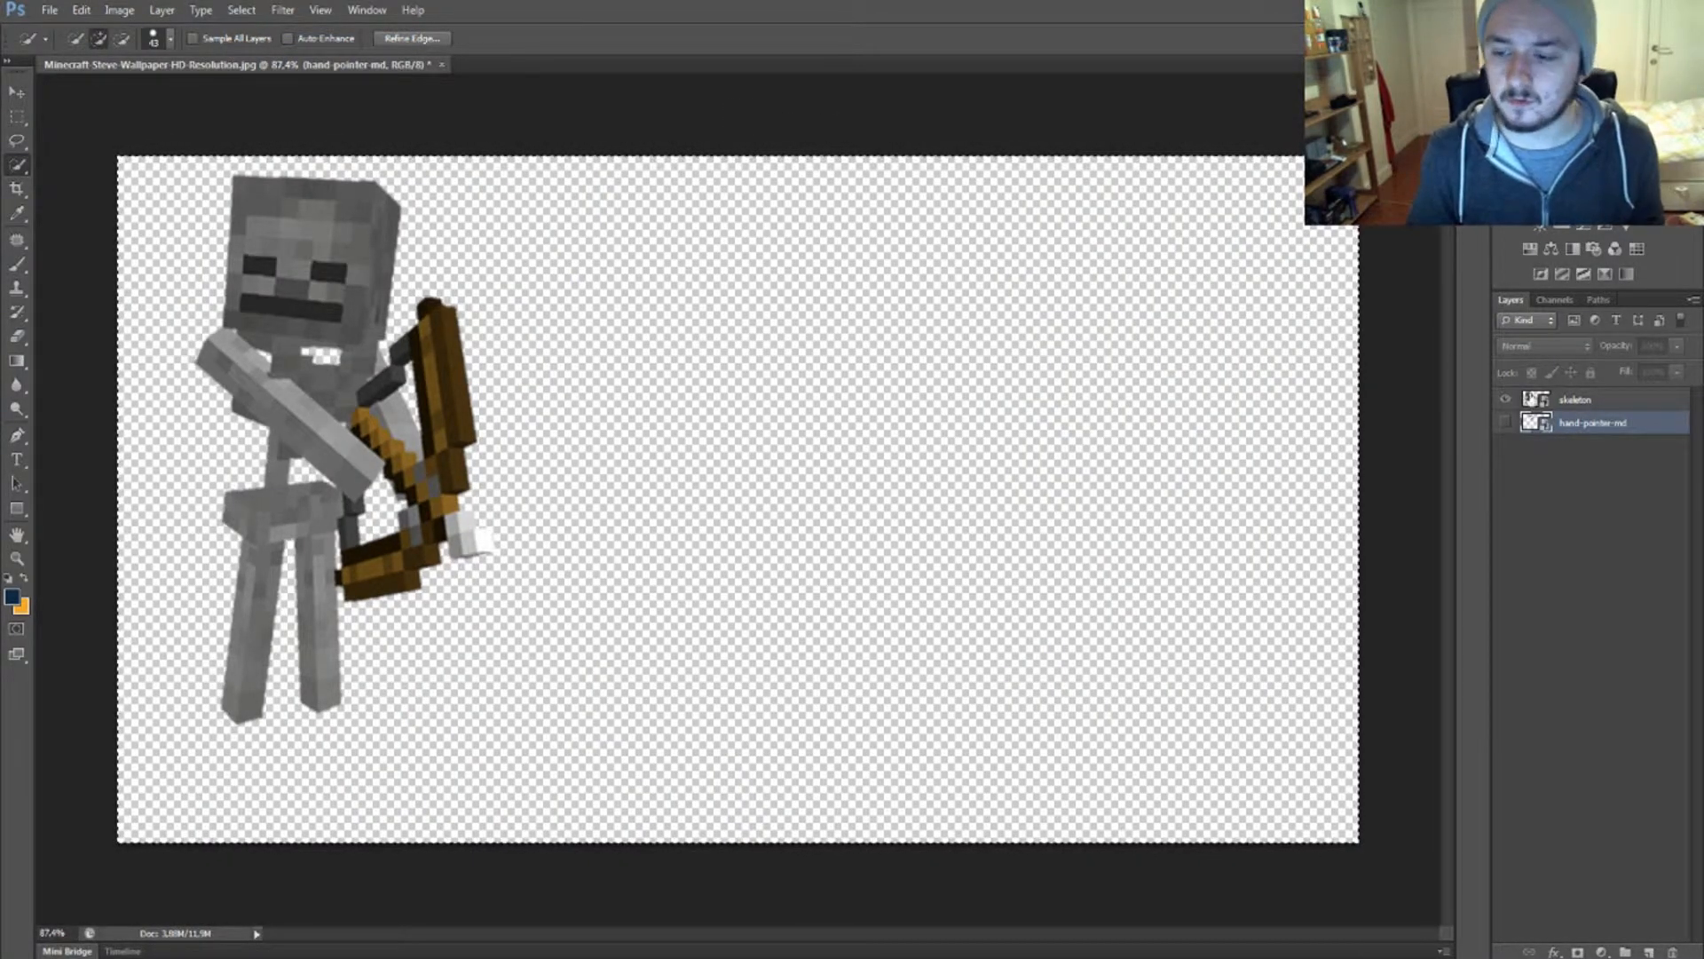
{"action": "left_click", "coordinate": [1577, 399]}
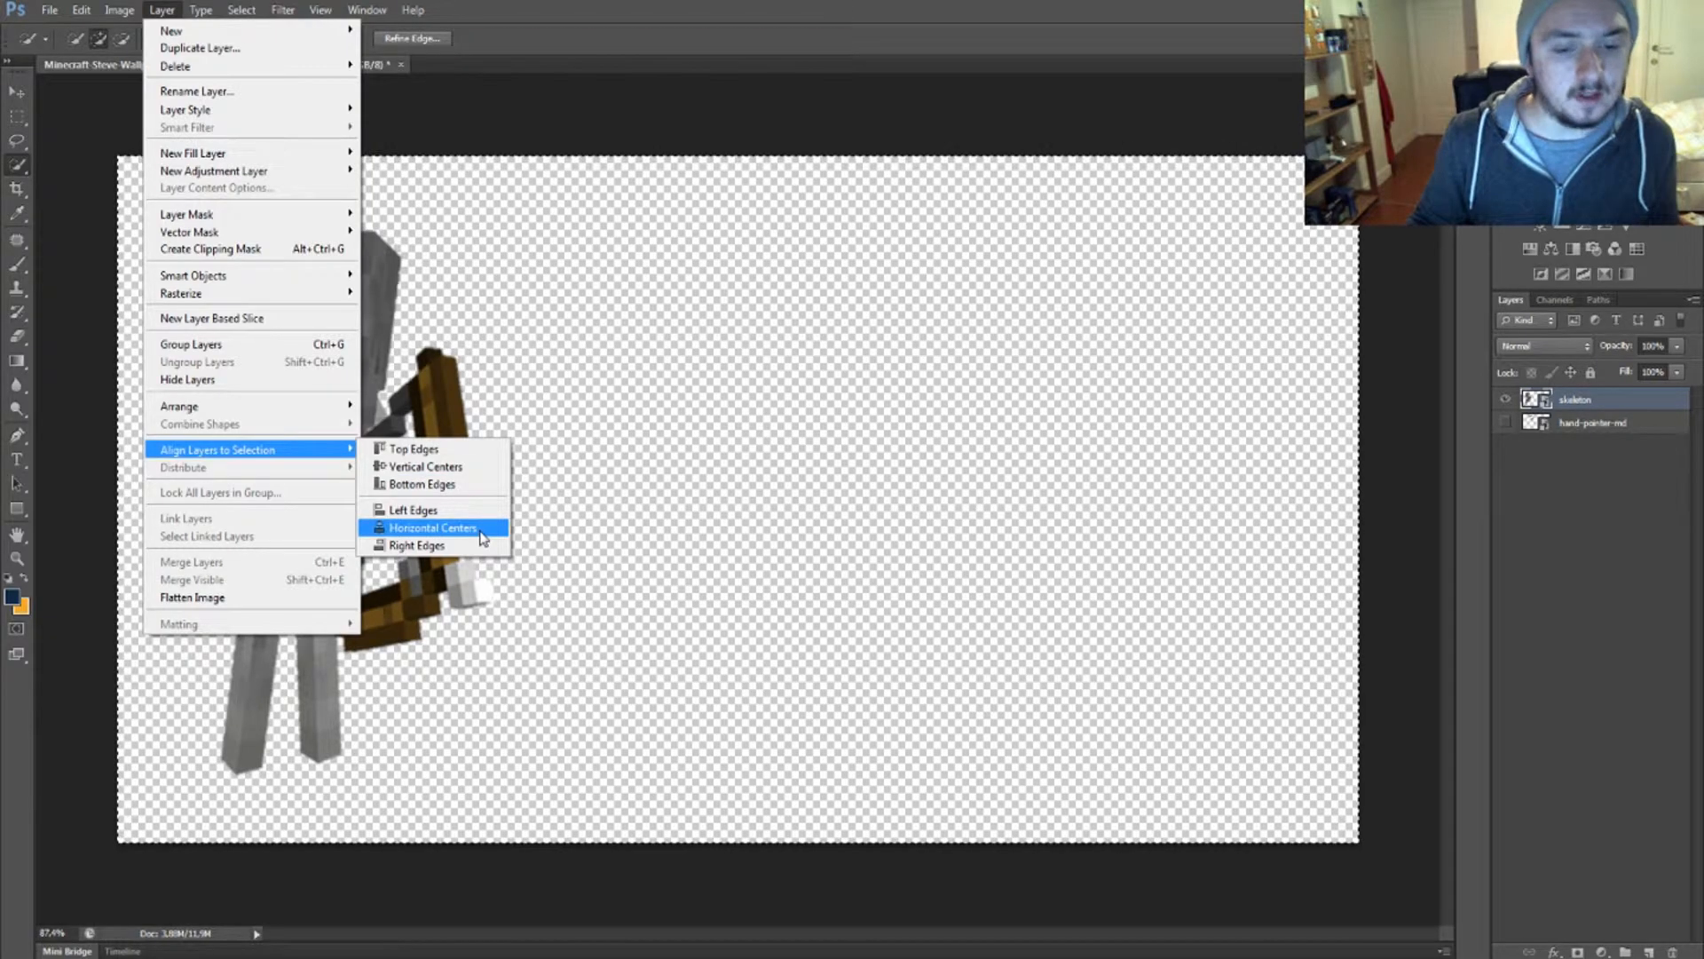
Step: Align the skeleton layer to the selection's horizontal center so it sits centered on the canvas
{"action": "left_click", "coordinate": [434, 528]}
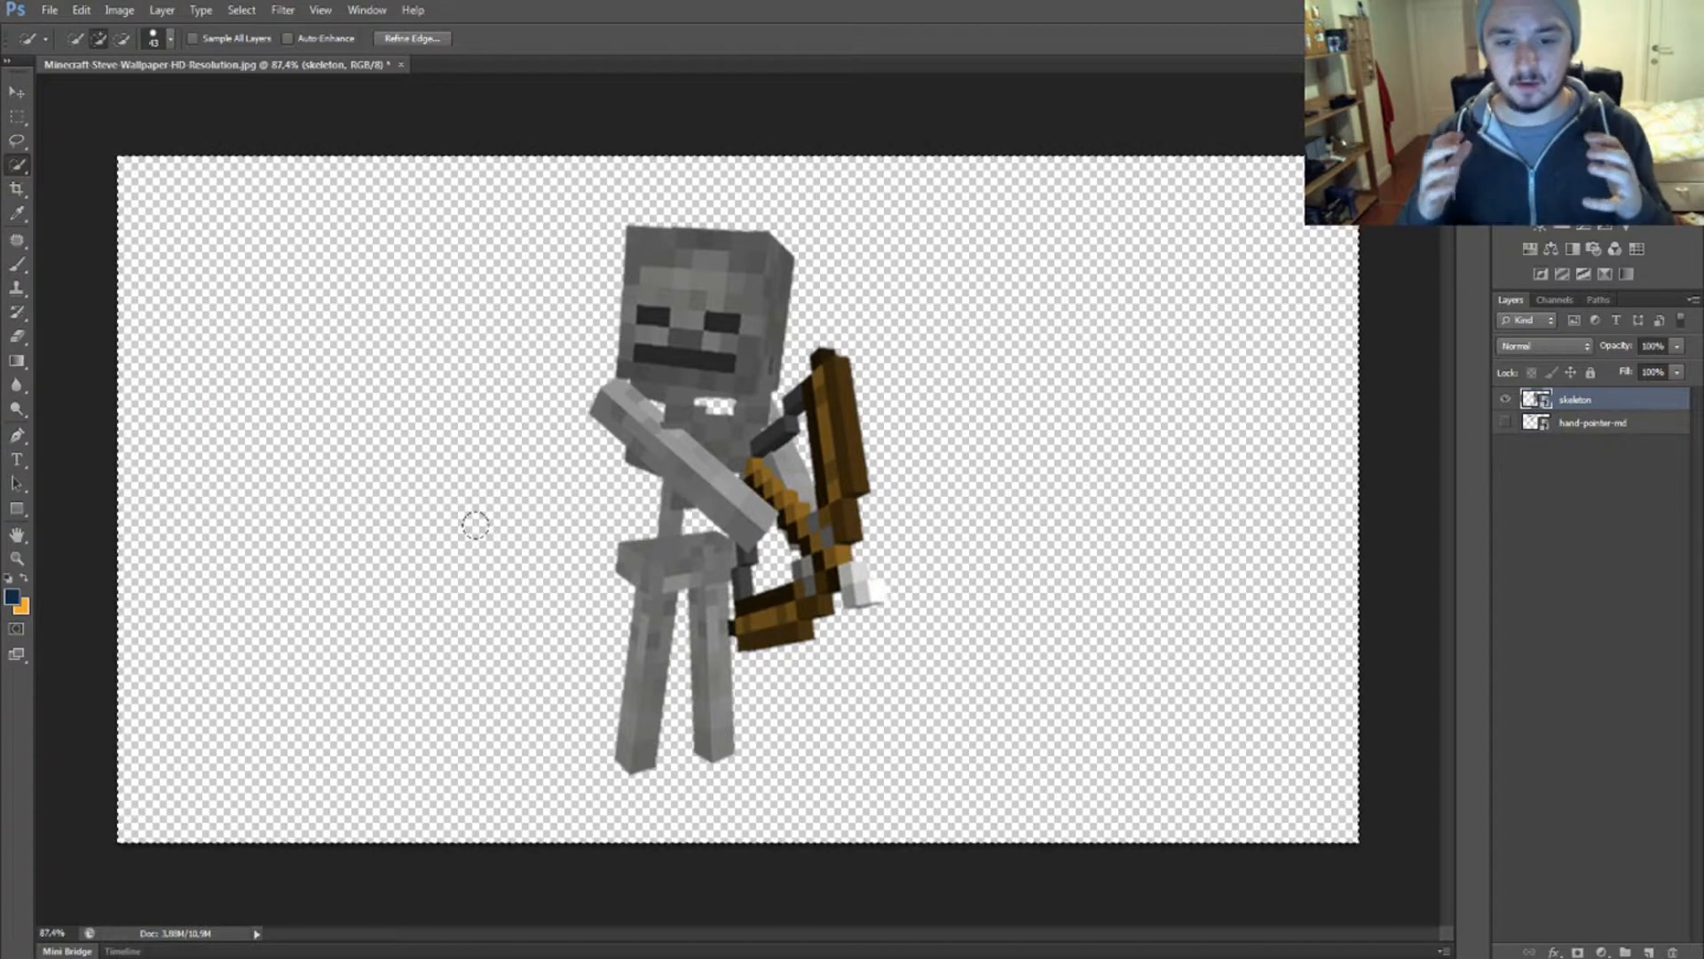